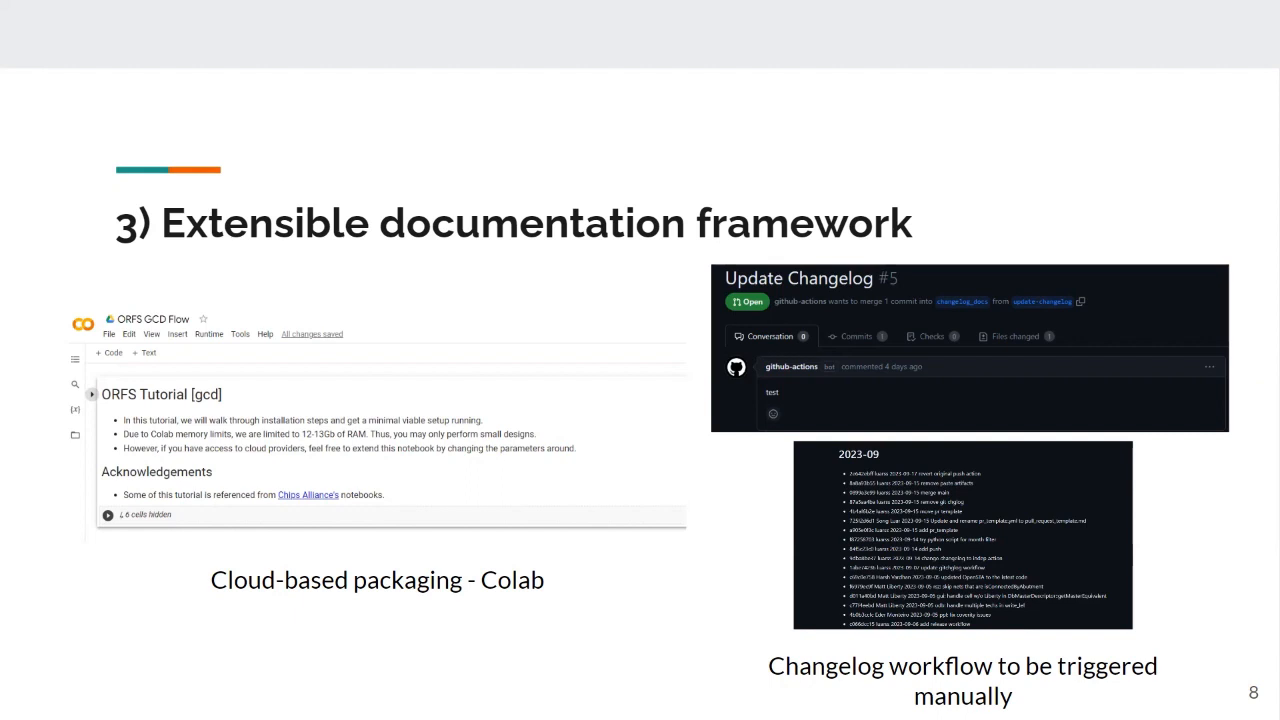
pyautogui.press('Right')
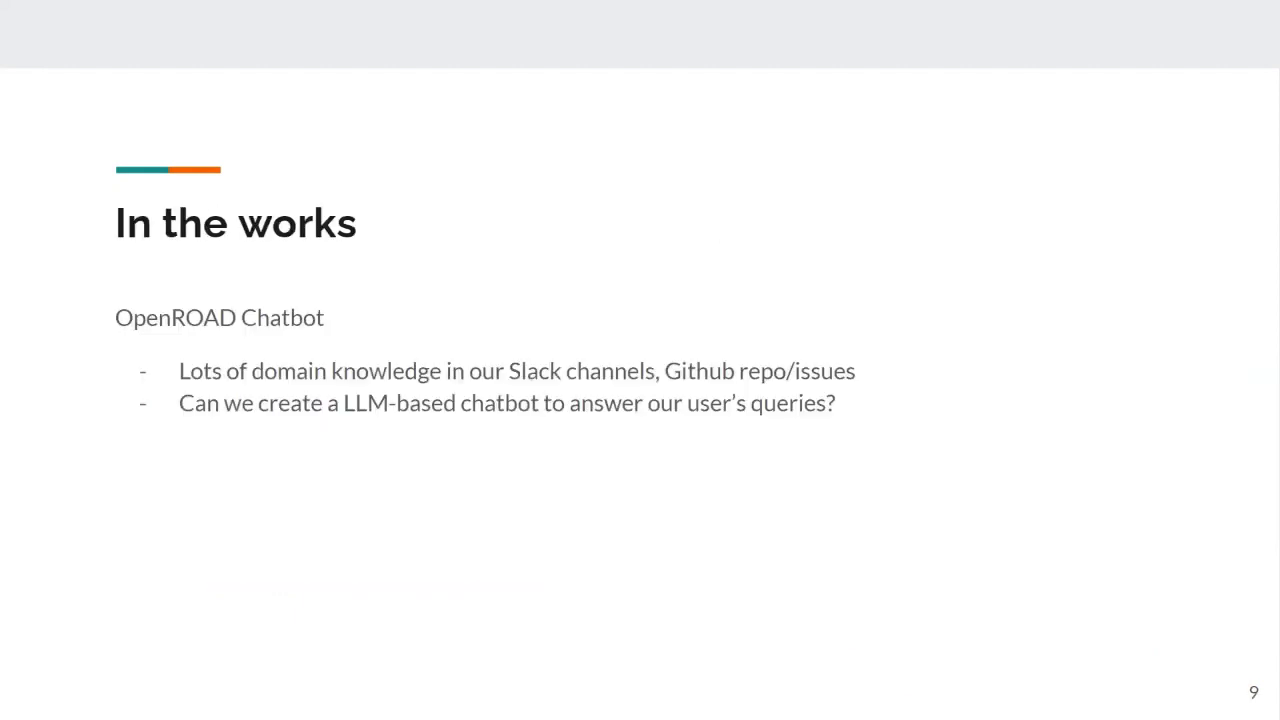